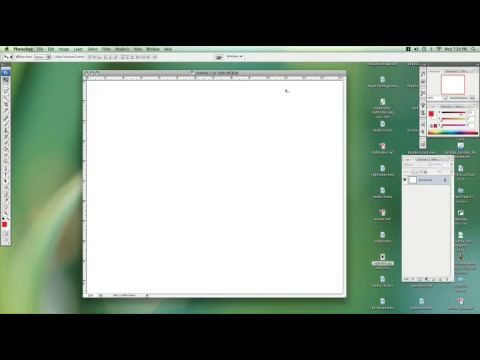
- Bring up the frame delay timing choices beneath a frame thumbnail in the Animation panel
click(150, 32)
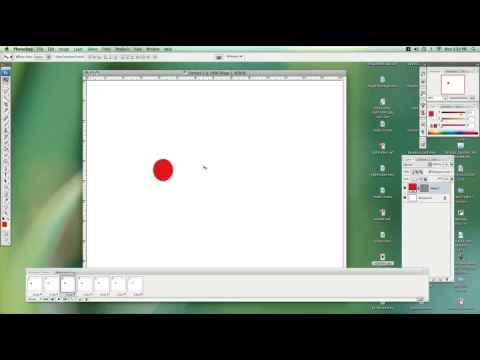
click(20, 264)
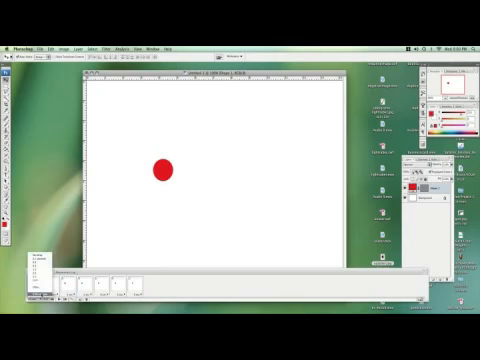